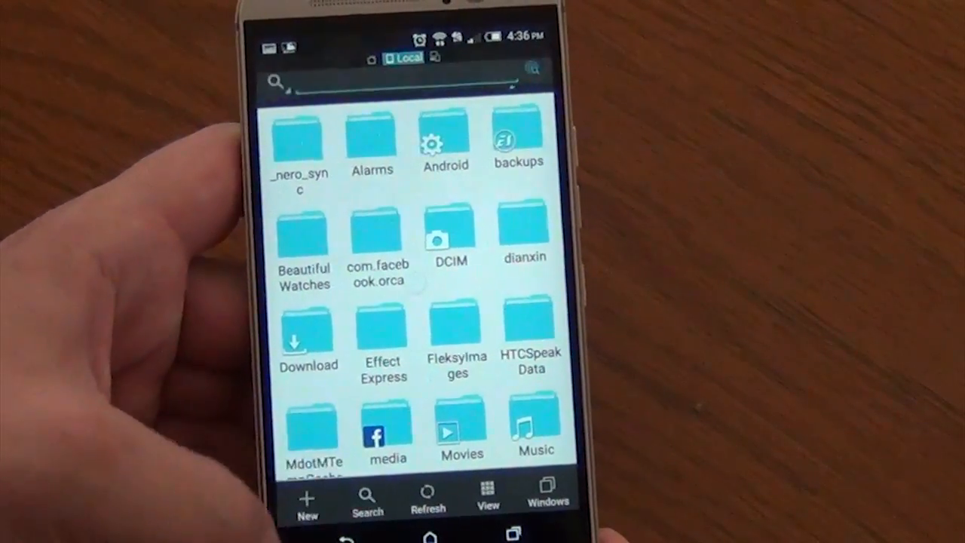
Browse a homepage library category, collapse Tools, and bring up the Fast Access drawer
left_click(392, 83)
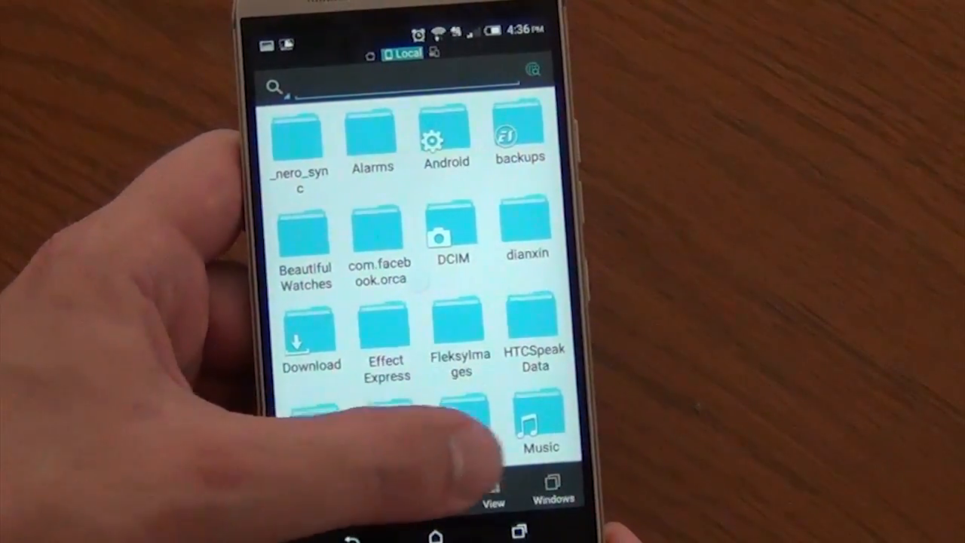
left_click(493, 490)
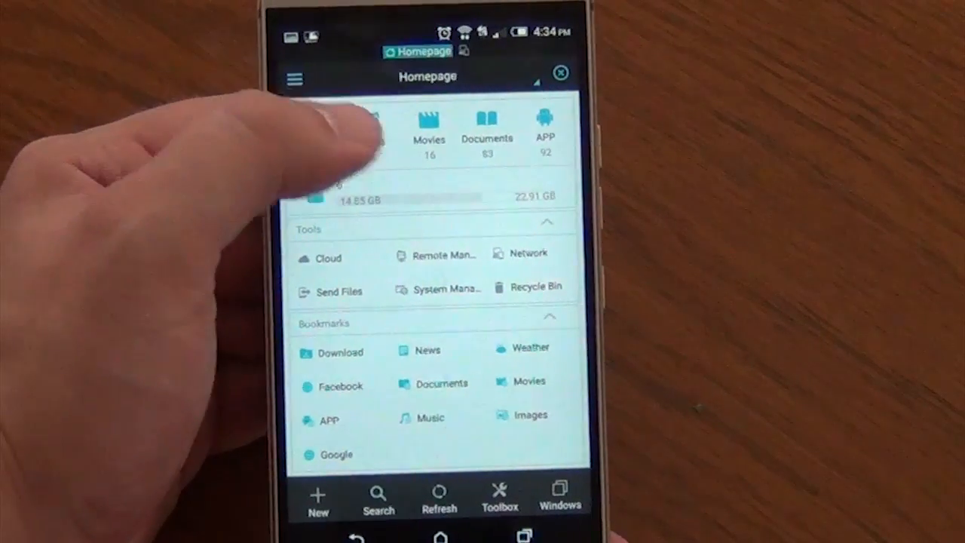
left_click(430, 417)
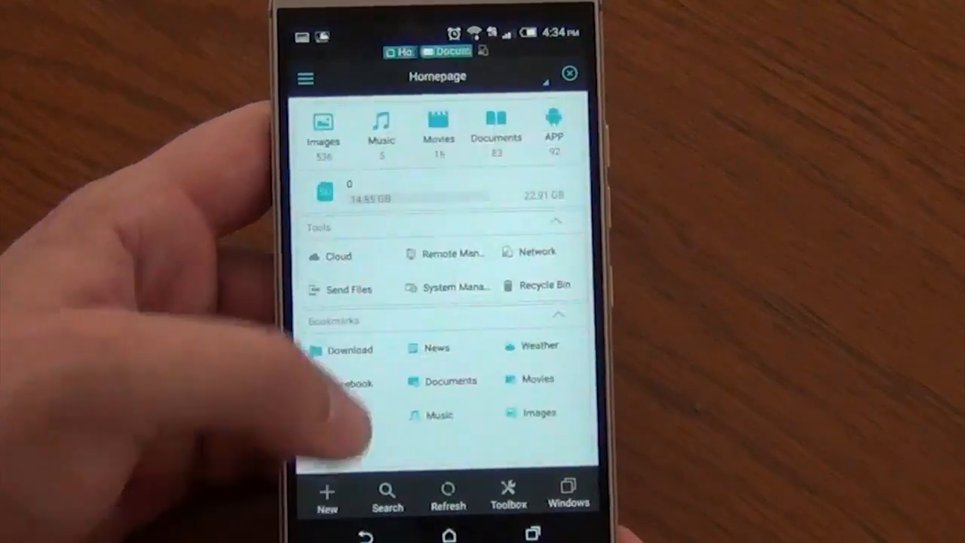
left_click(552, 124)
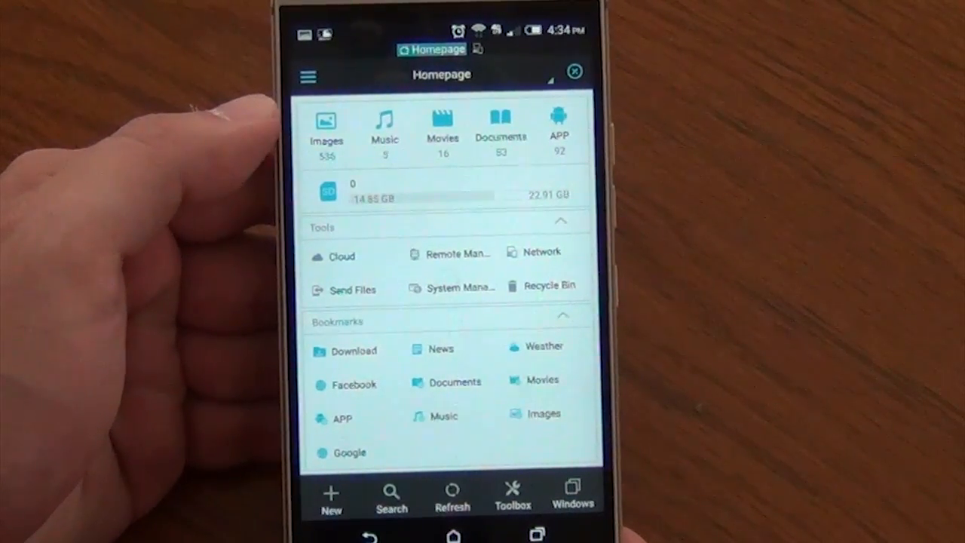
left_click(561, 220)
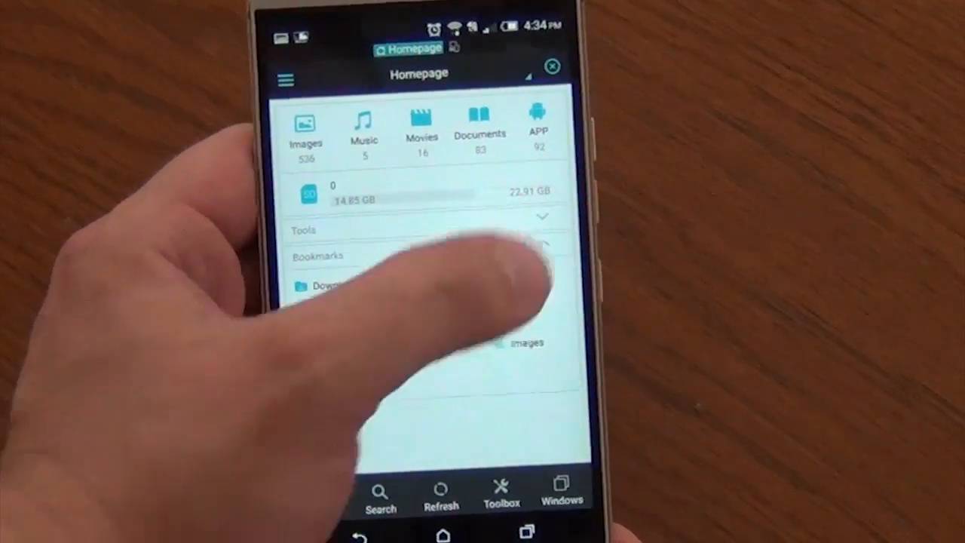
left_click(541, 217)
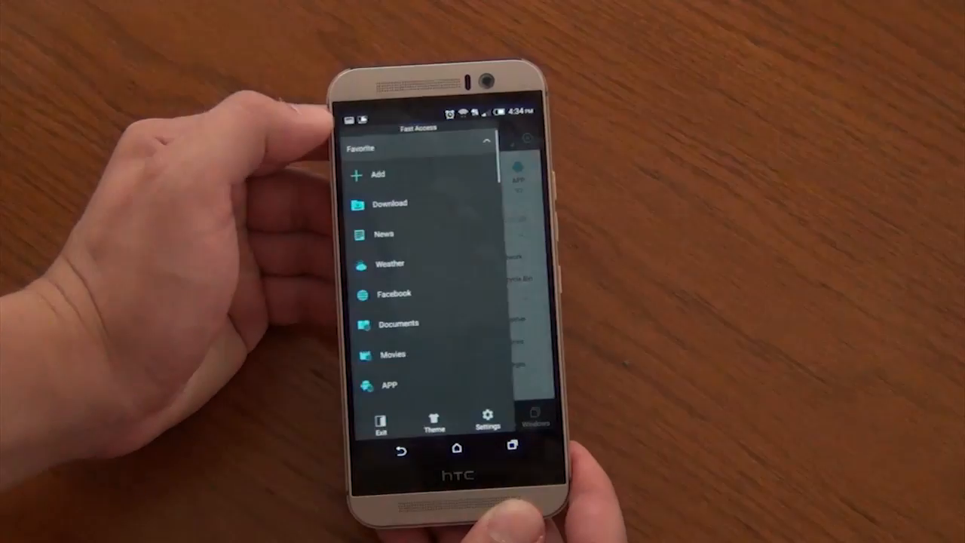
Open the built-in News web page and scroll through it
scroll("down", 3)
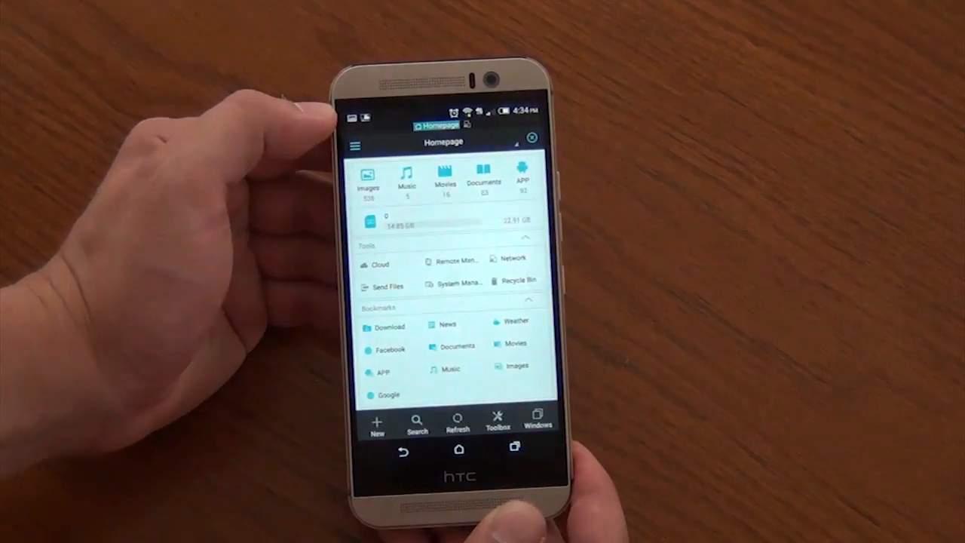
left_click(447, 324)
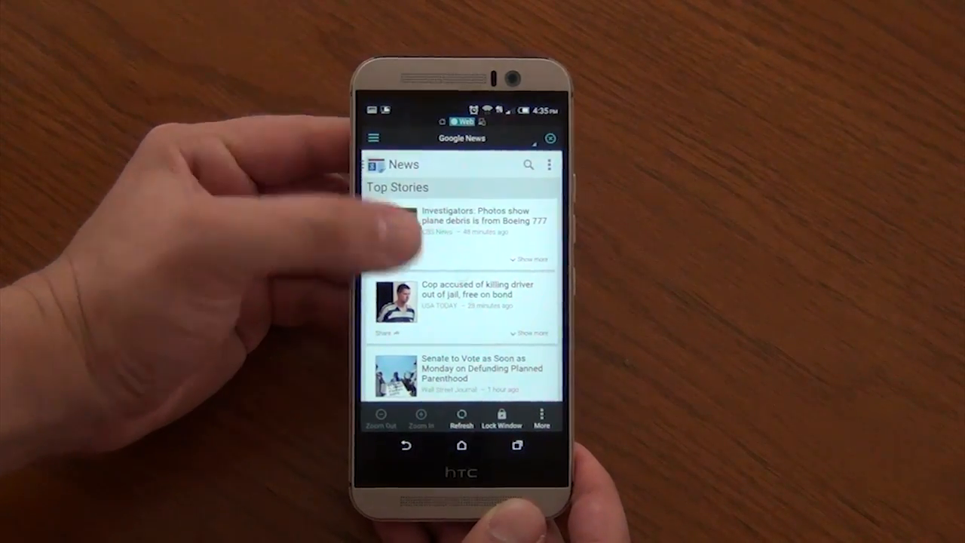
scroll("down", 3)
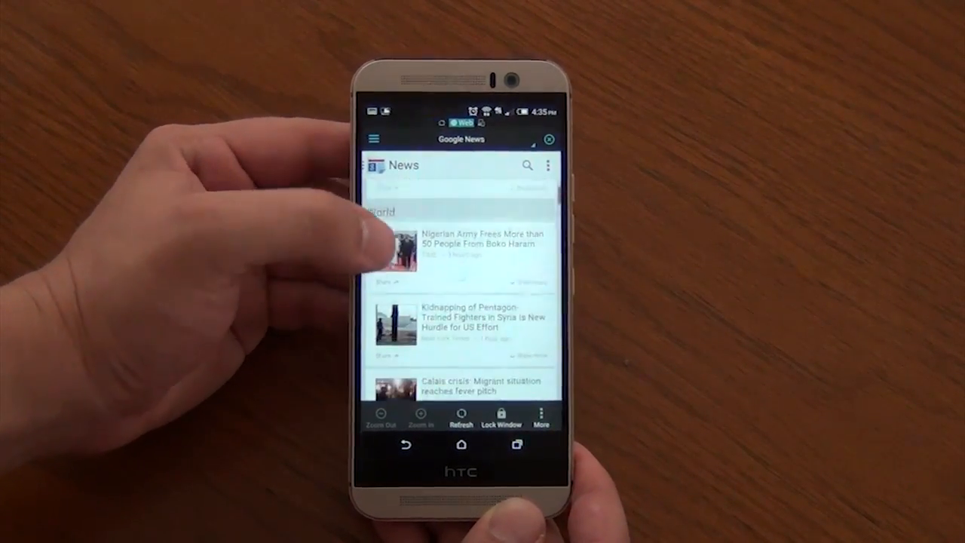
scroll("down", 3)
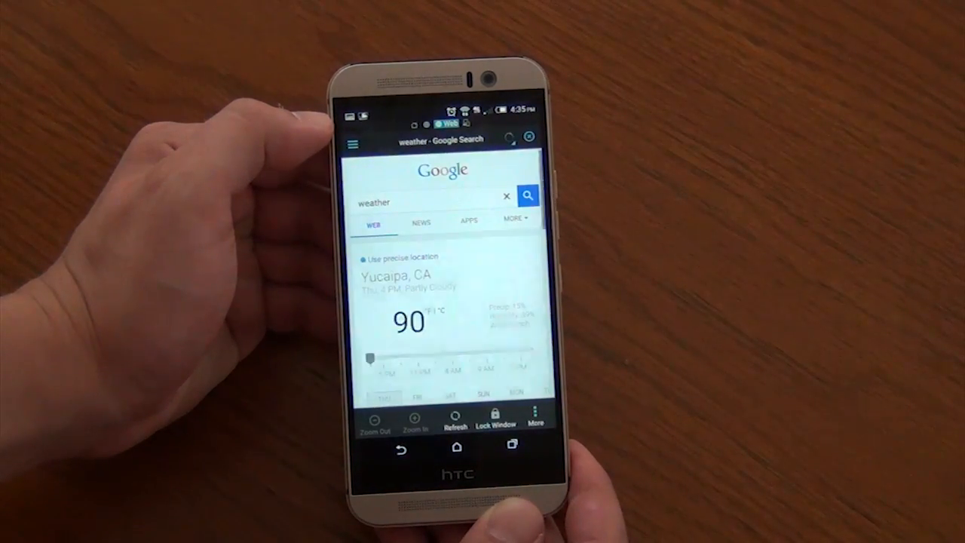
Scroll the Weather page, view Facebook, and reopen the Fast Access drawer
scroll("down", 3)
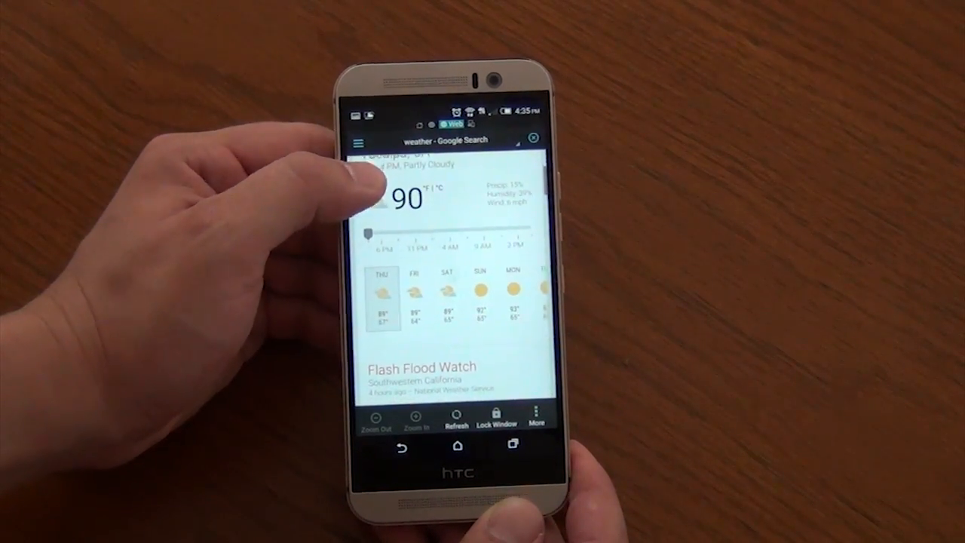
scroll("down", 3)
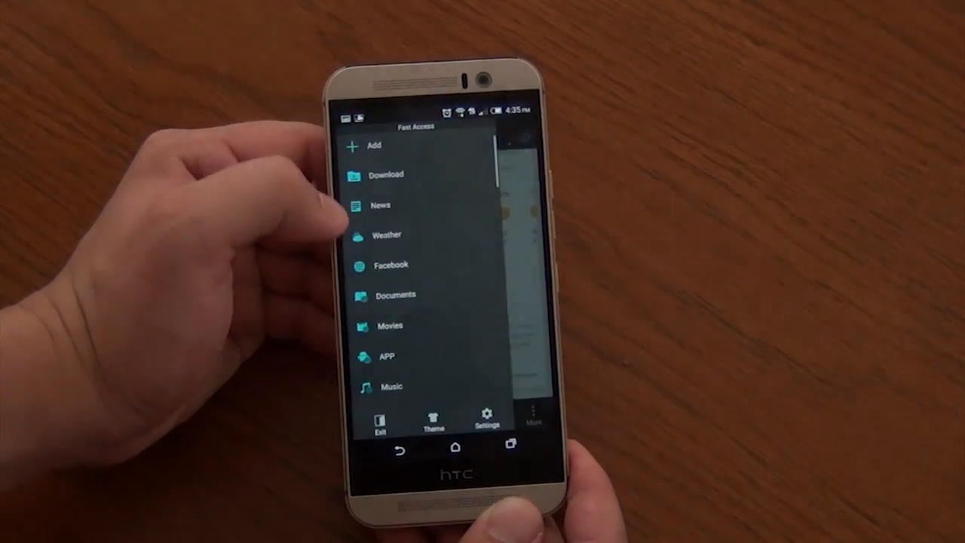
left_click(385, 234)
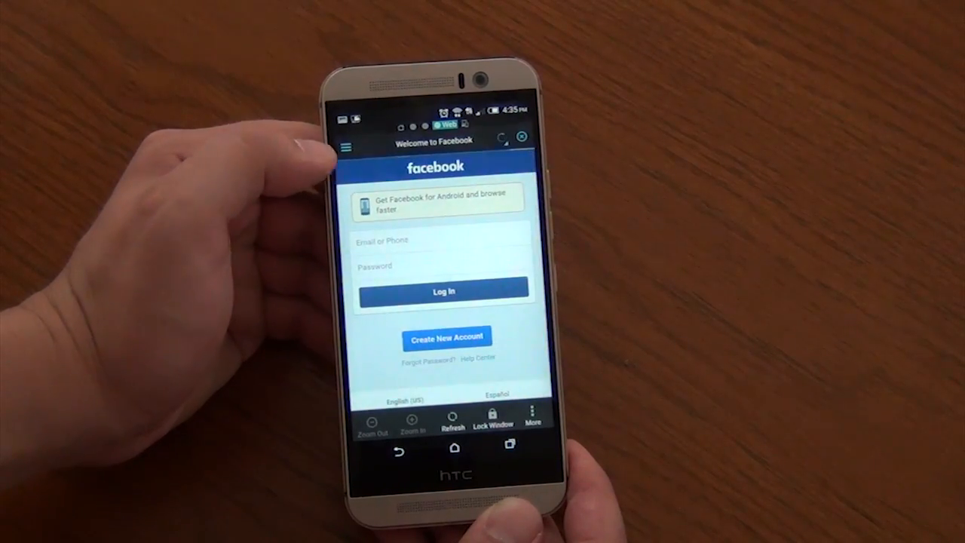
left_click(347, 146)
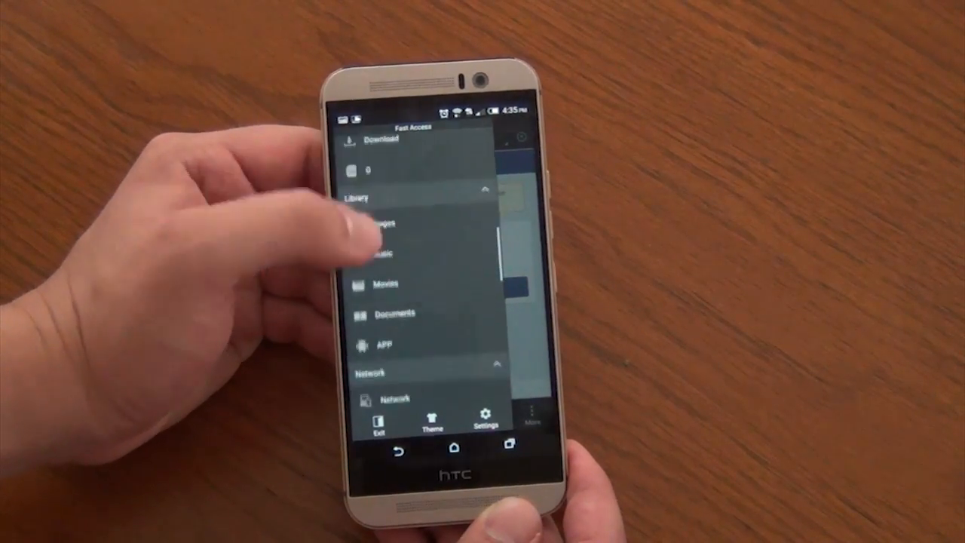
View the Network page with LAN, Cloud and FTP, then scroll the reopened drawer
scroll("down", 3)
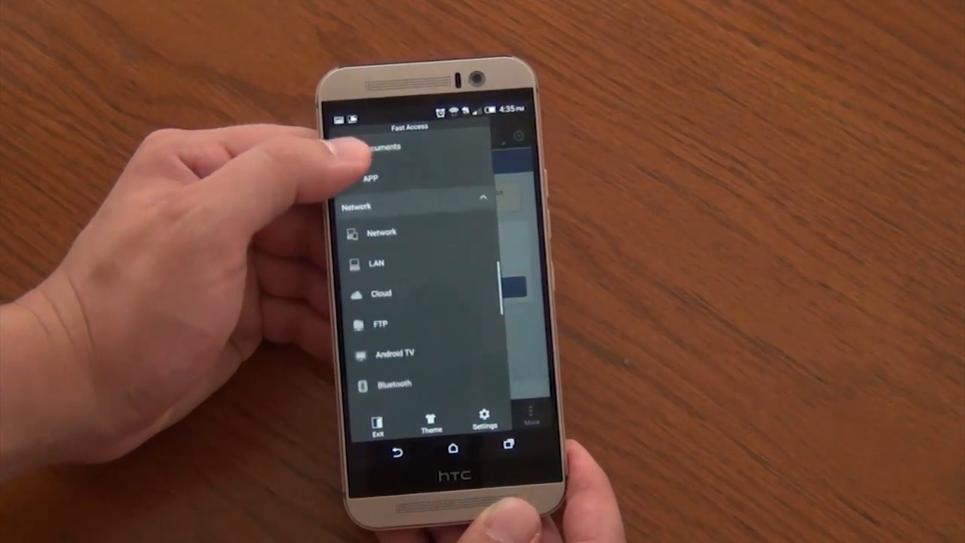
left_click(381, 232)
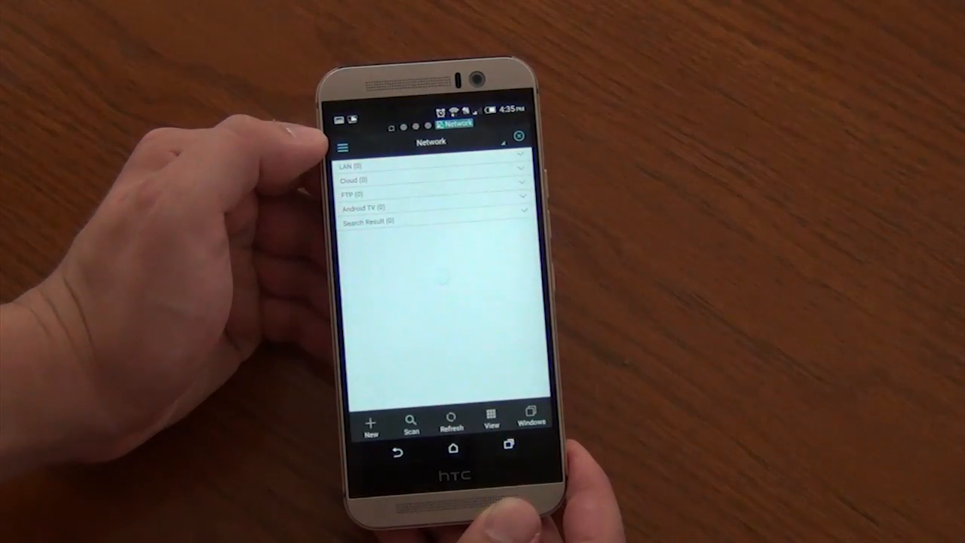
left_click(346, 145)
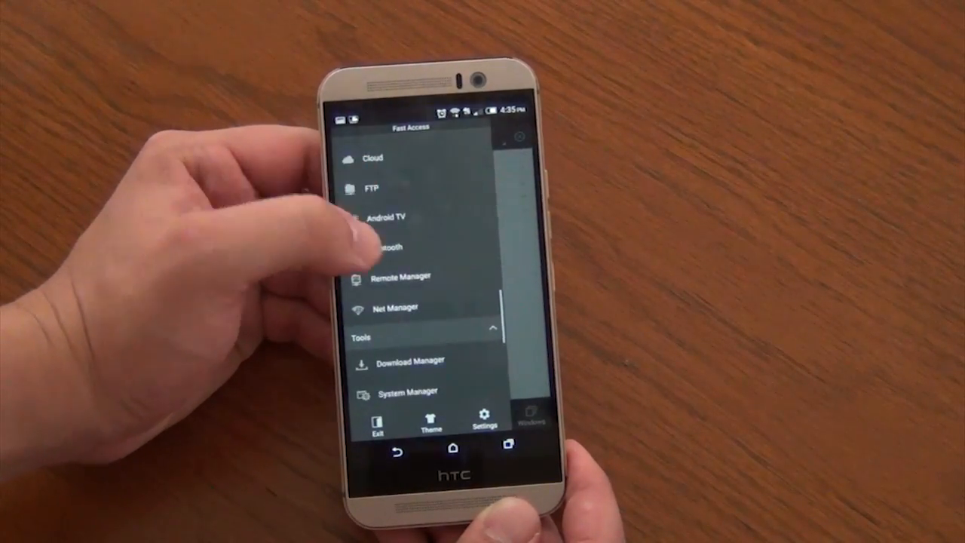
scroll("down", 3)
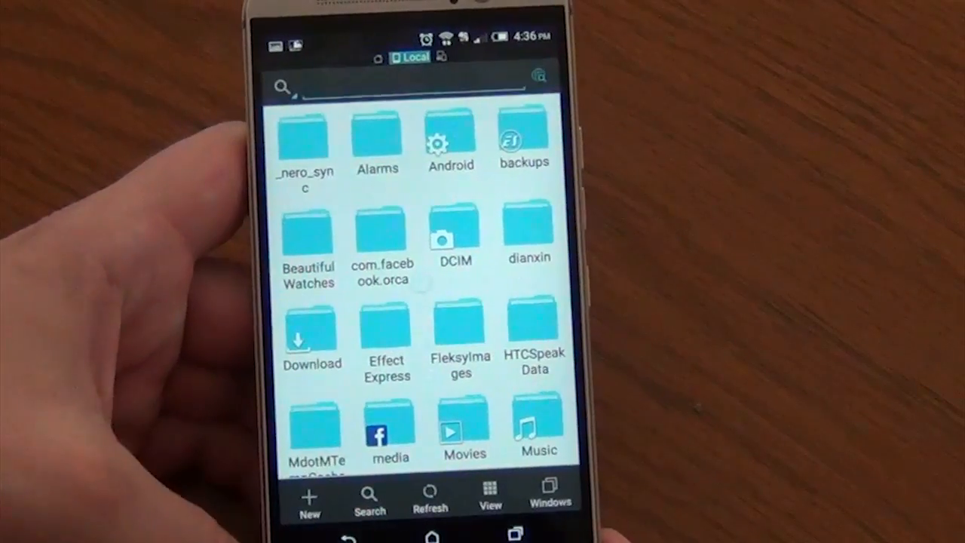
Switch the sdcard folders to a list layout and show the View/Sort dialog
left_click(407, 87)
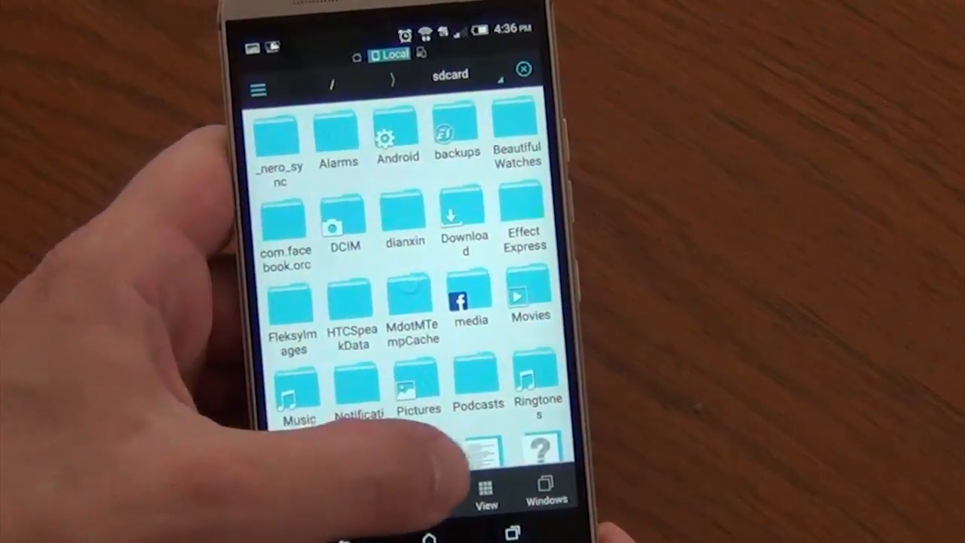
left_click(485, 490)
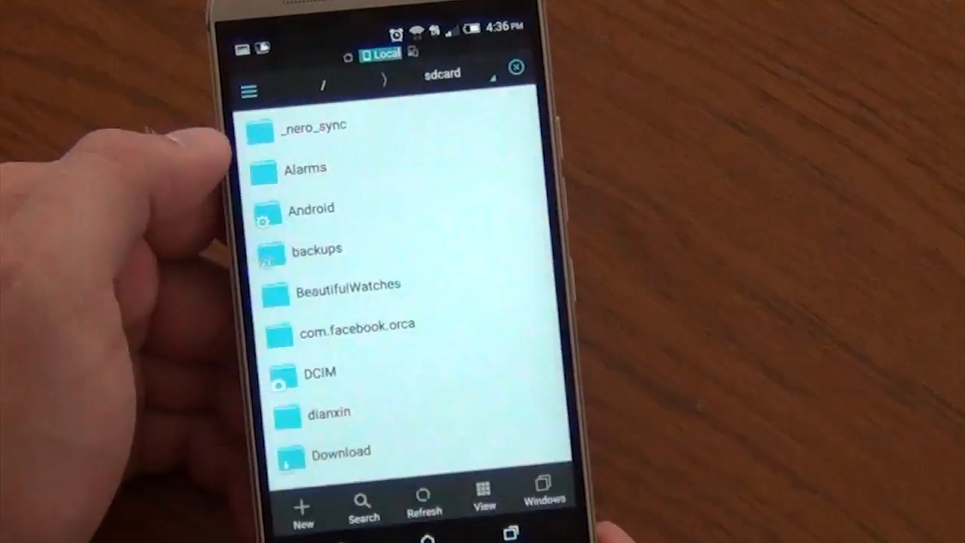
left_click(483, 501)
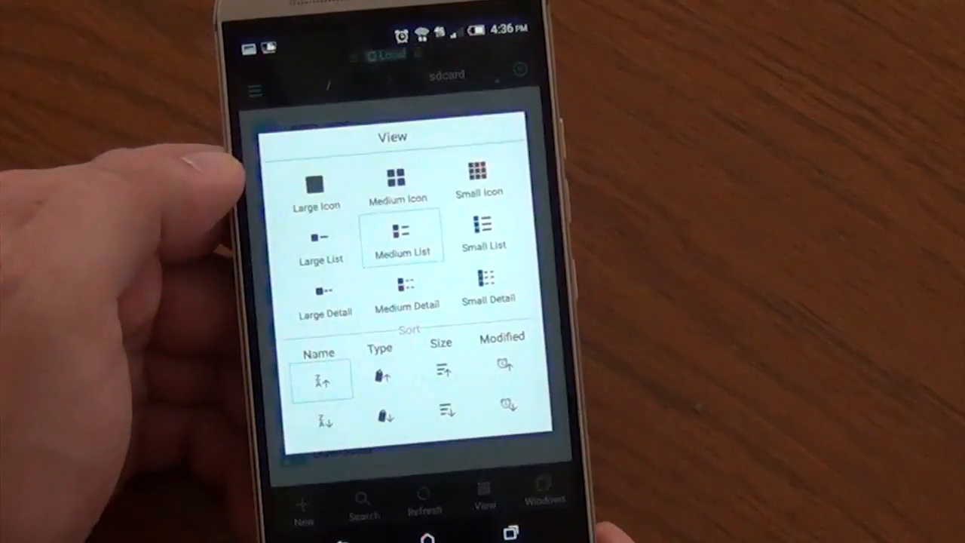